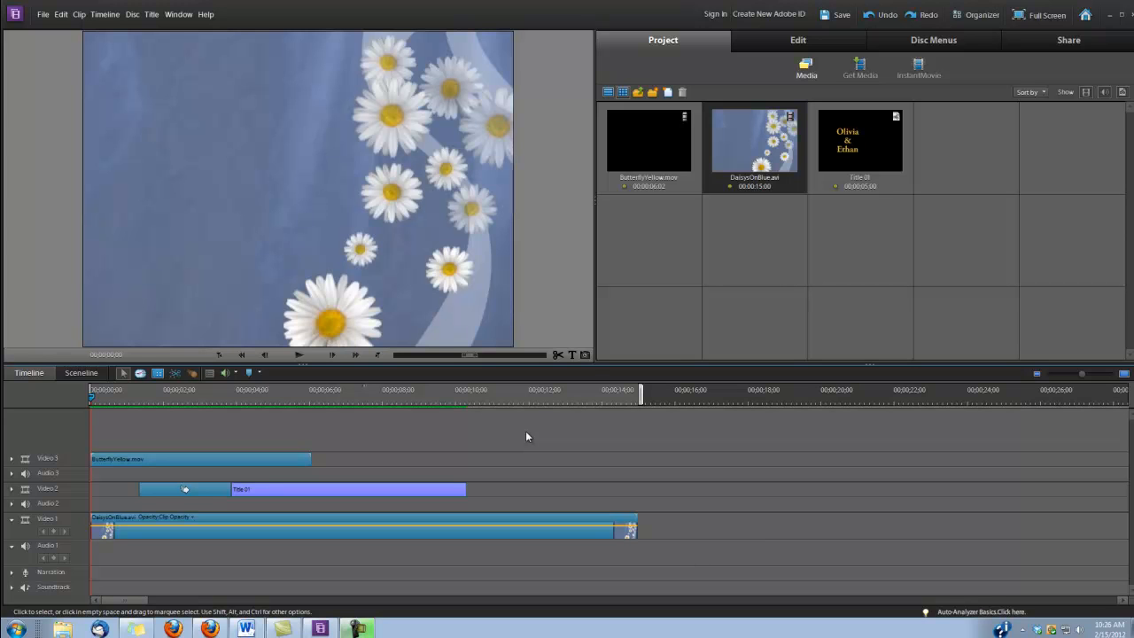
{"action": "mouse_move", "coordinate": [243, 429]}
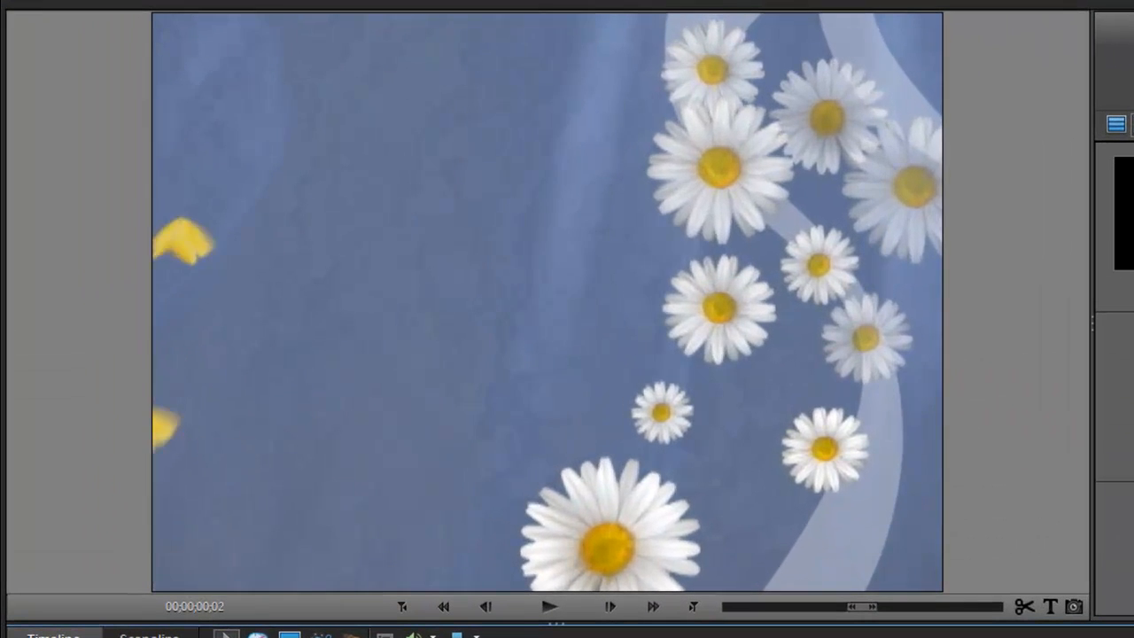
- Play the finished wedding intro, then clear all clips from the timeline
{"action": "left_click", "coordinate": [549, 607]}
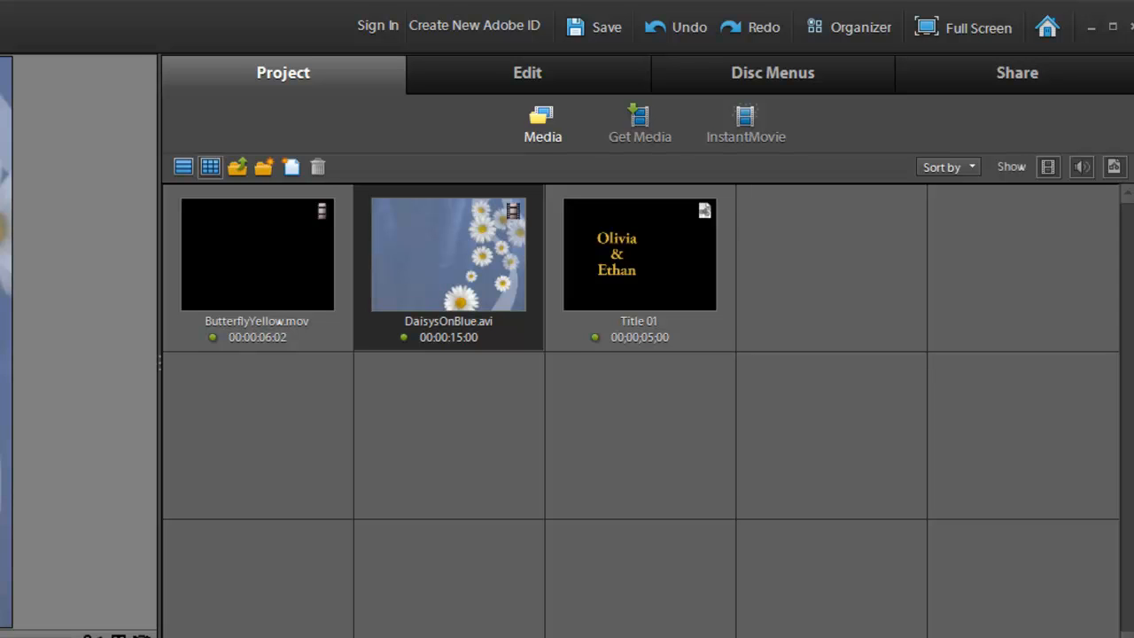
{"action": "left_click", "coordinate": [527, 72]}
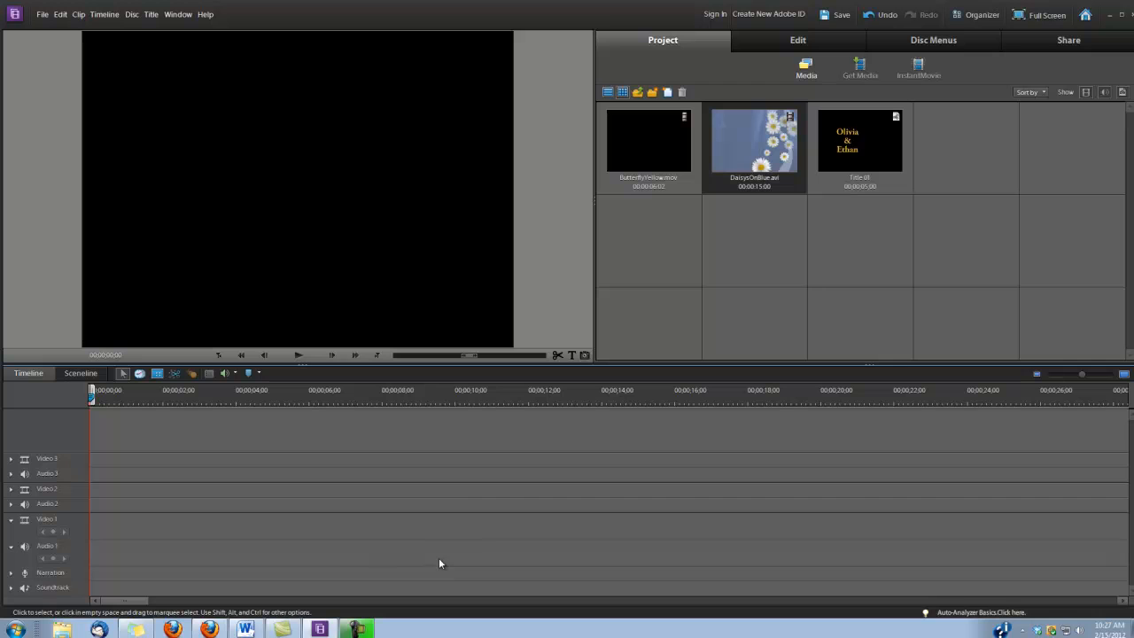
{"action": "mouse_move", "coordinate": [761, 152]}
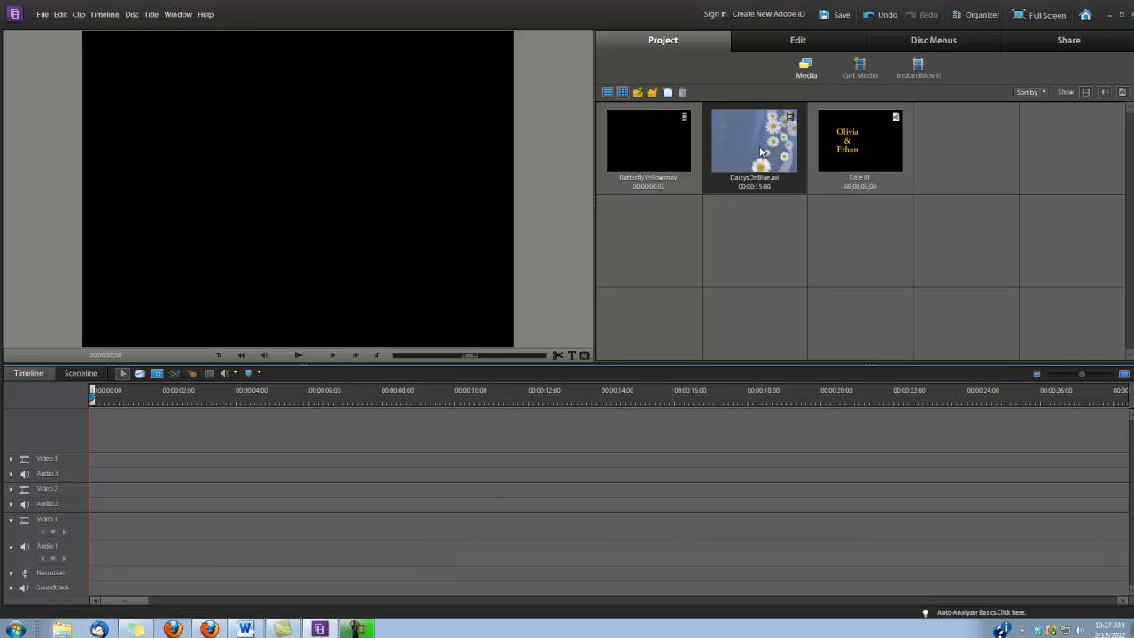
{"action": "mouse_move", "coordinate": [724, 231]}
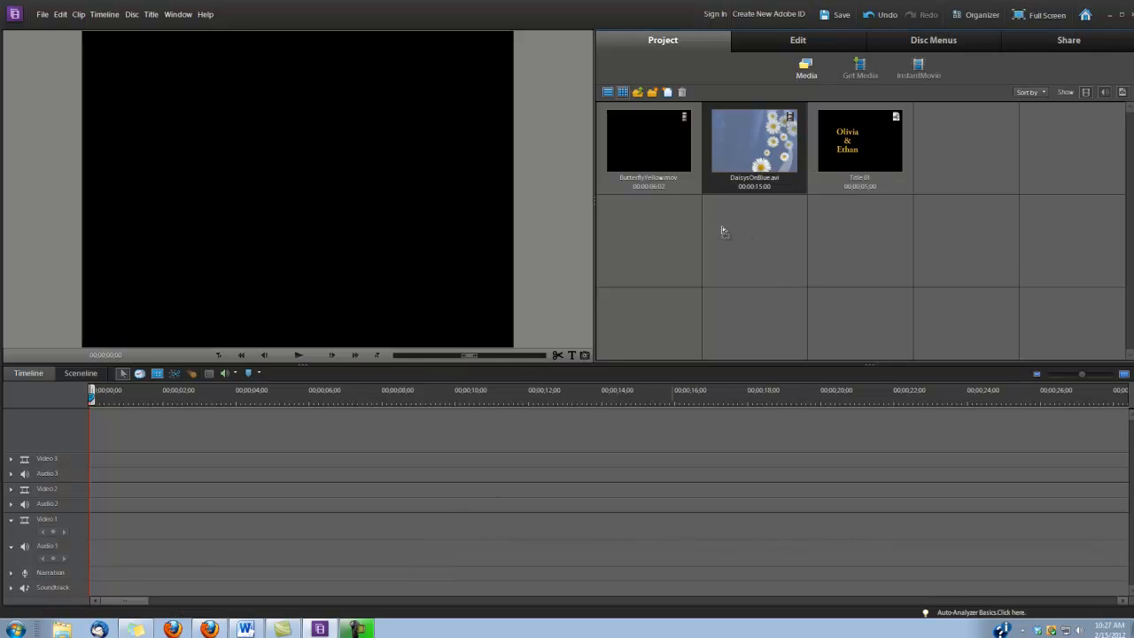
- Place DaisysOnBlue.avi on Video 1 at the start and Title 01 on Video 2 just after
{"action": "left_click_drag", "start_coordinate": [753, 141], "coordinate": [376, 529]}
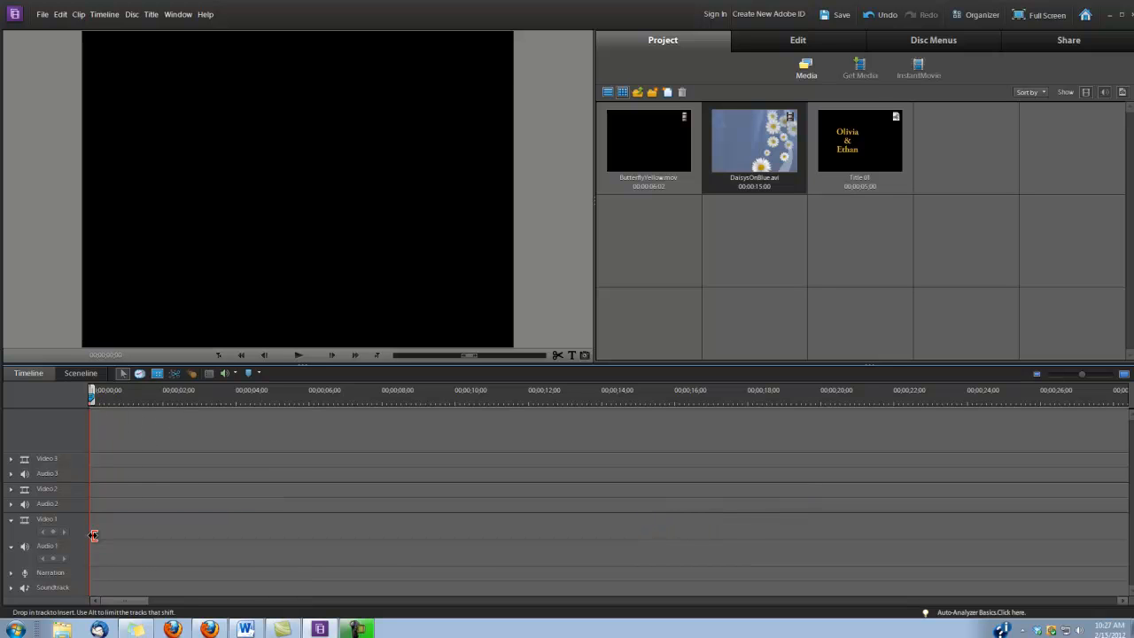
{"action": "left_click_drag", "start_coordinate": [754, 142], "coordinate": [363, 528]}
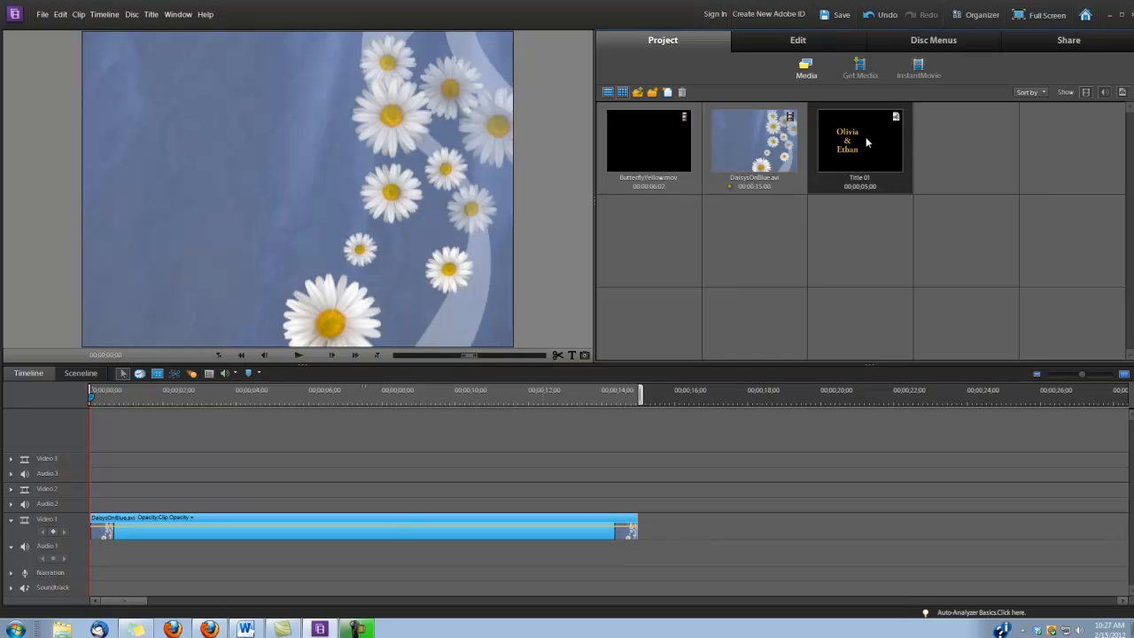
{"action": "left_click_drag", "start_coordinate": [859, 141], "coordinate": [265, 489]}
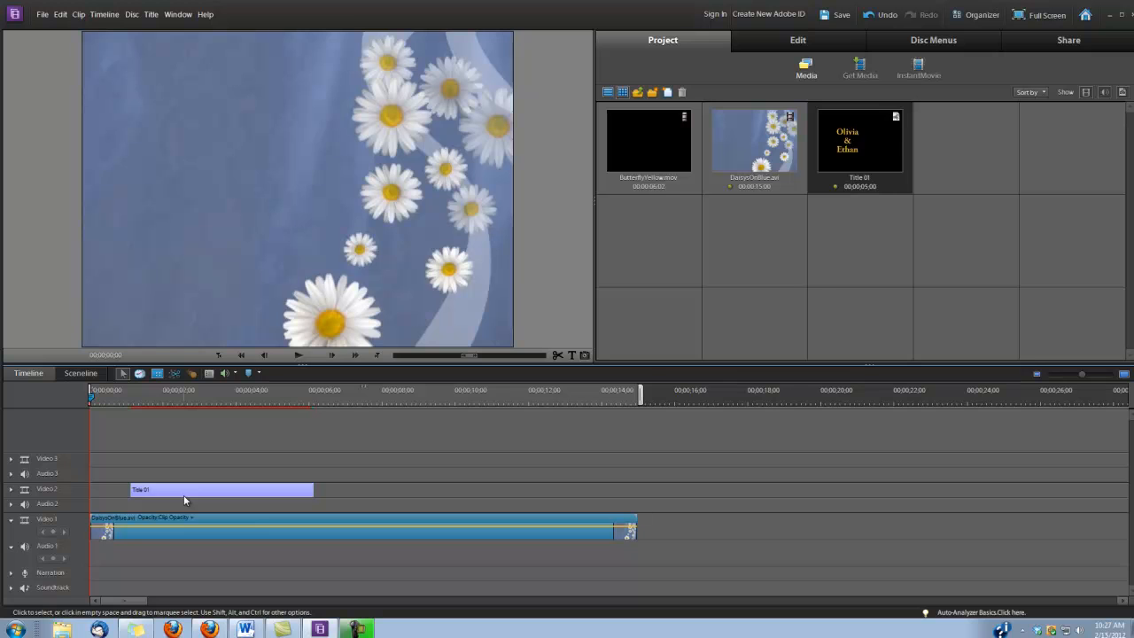
{"action": "mouse_move", "coordinate": [673, 164]}
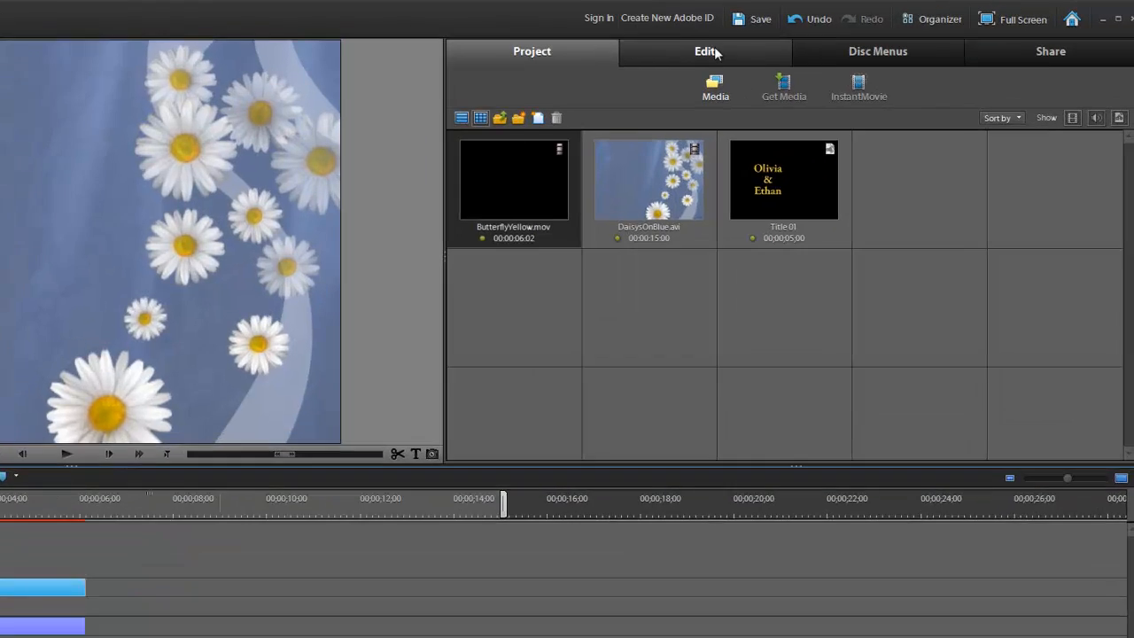
- Show the Edit panel's video transitions and scroll down to the Wipe category
{"action": "left_click", "coordinate": [706, 50]}
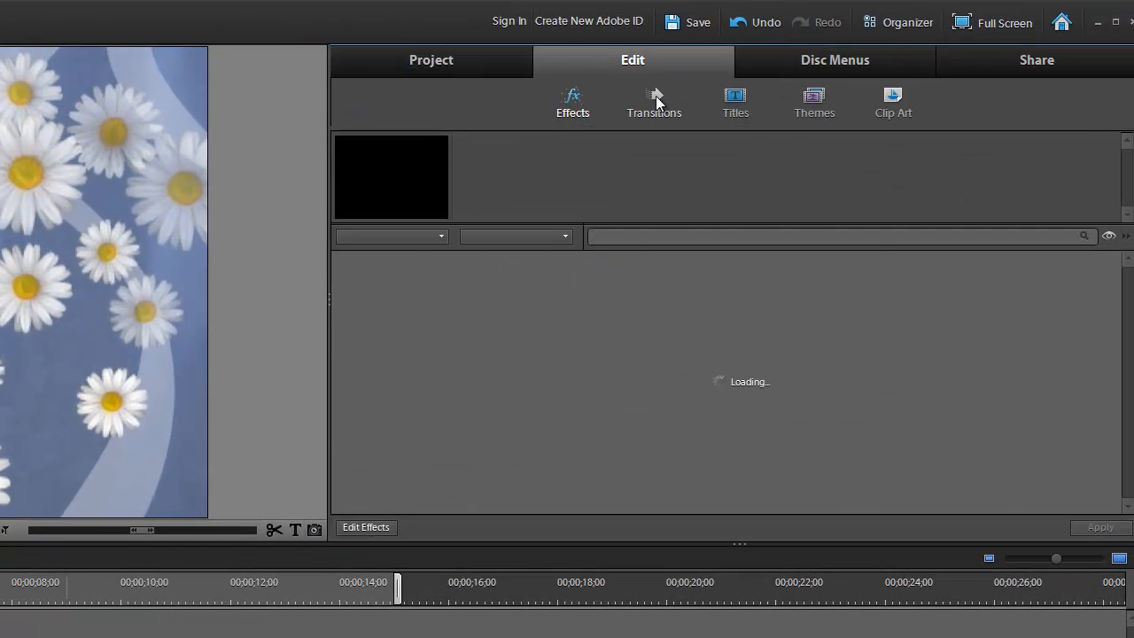
{"action": "left_click", "coordinate": [654, 102]}
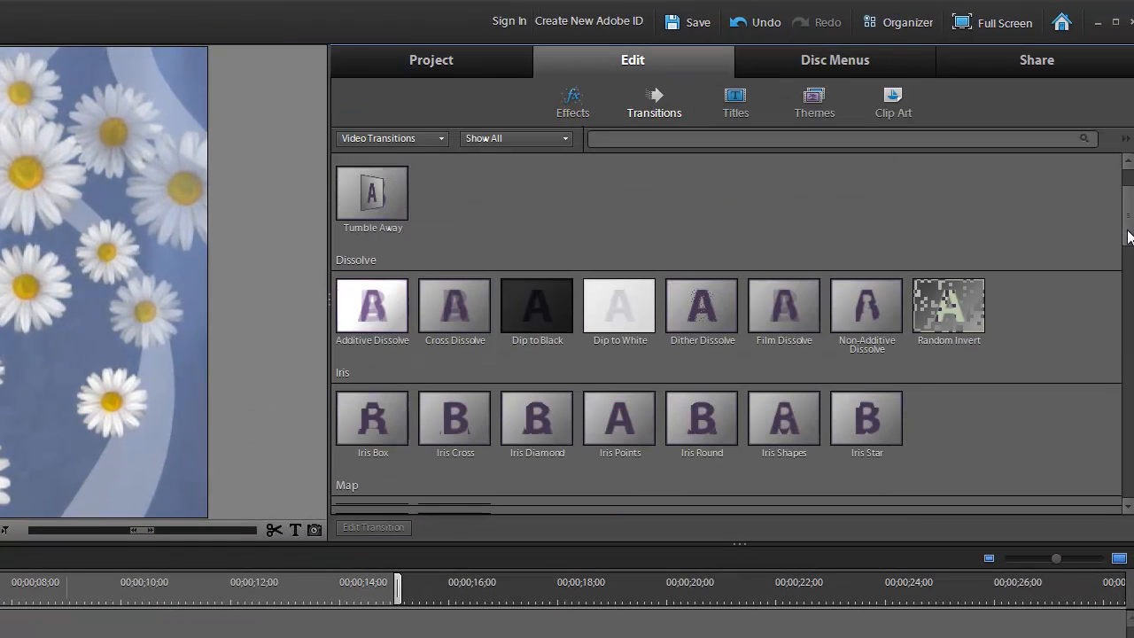
{"action": "scroll", "scroll_direction": "down", "scroll_amount": 3}
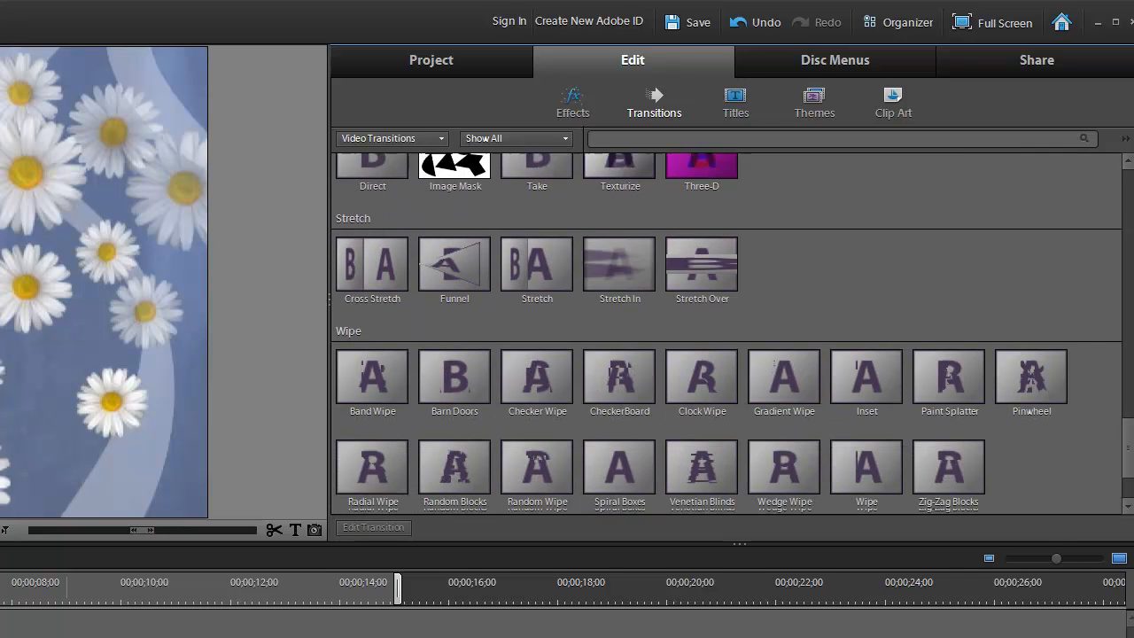
{"action": "scroll", "scroll_direction": "down", "scroll_amount": 3}
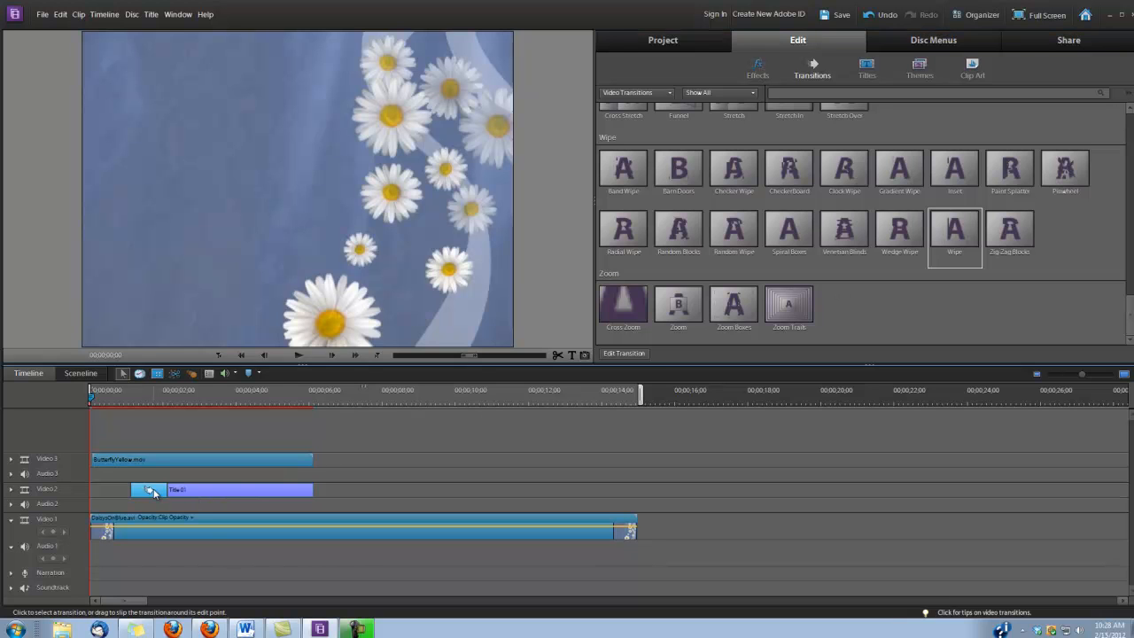
{"action": "mouse_move", "coordinate": [151, 490]}
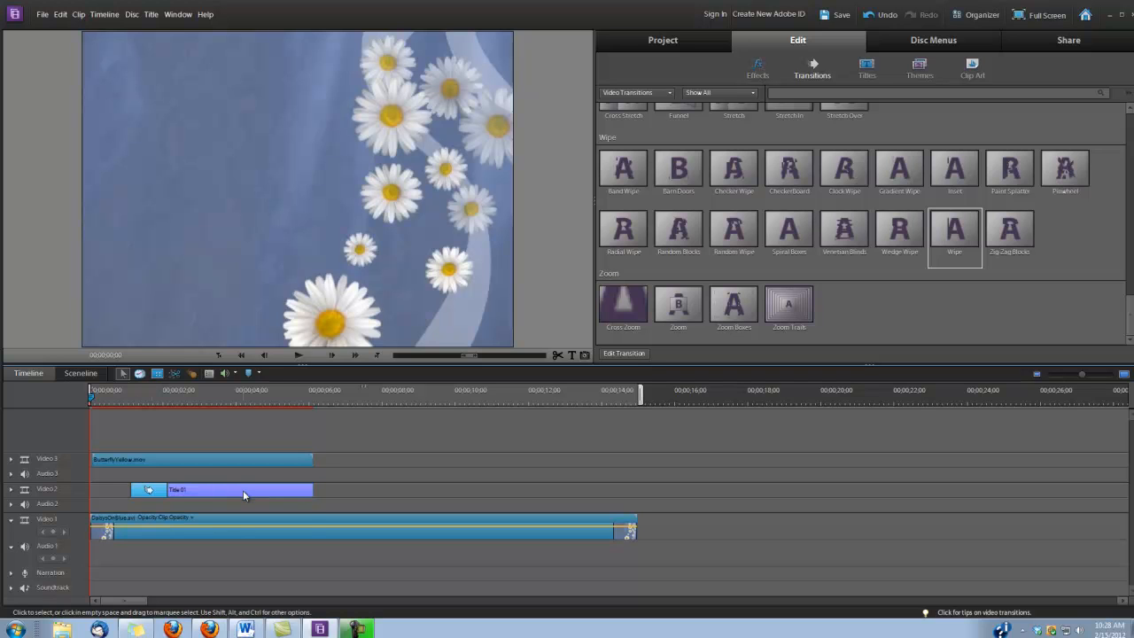
{"action": "mouse_move", "coordinate": [244, 492]}
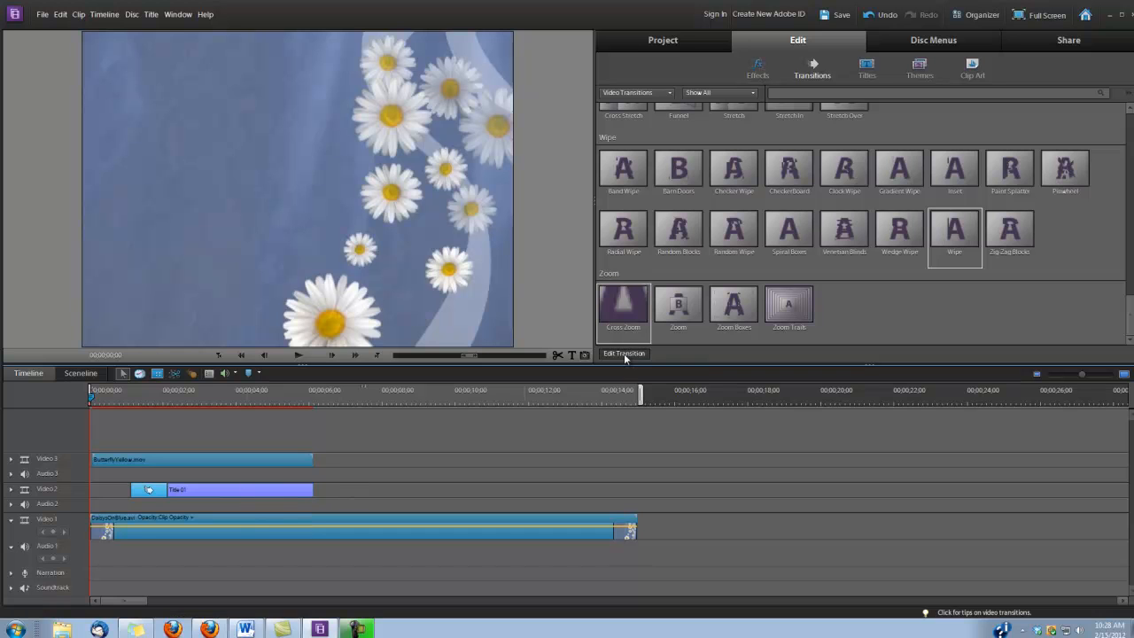
- Open the title's Wipe transition settings and select its one-second Duration value
{"action": "left_click", "coordinate": [624, 354]}
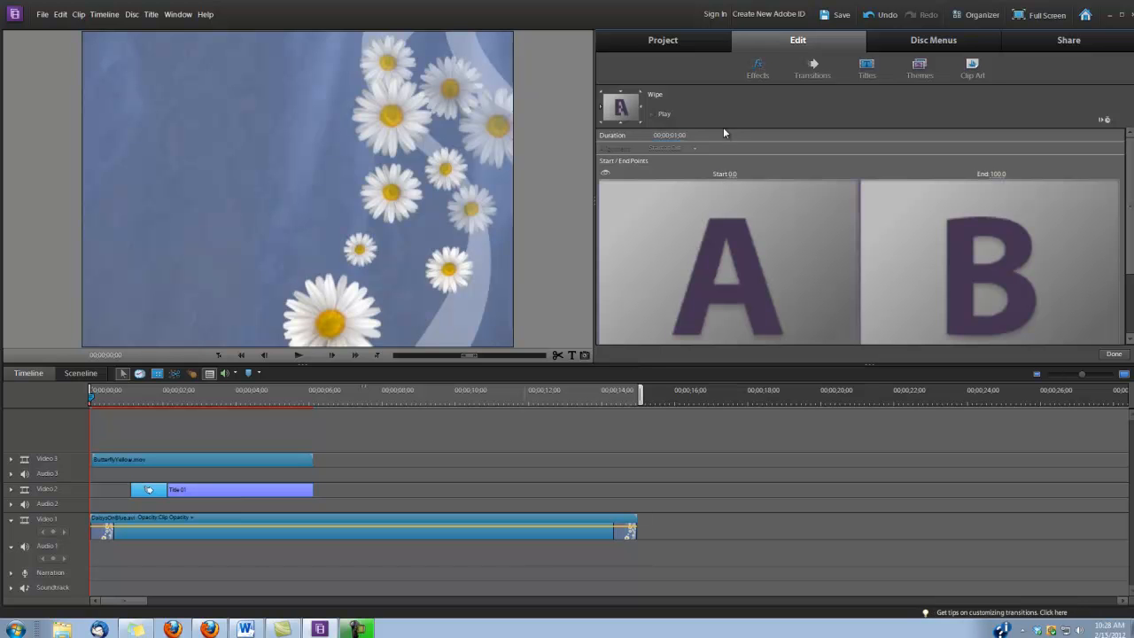
{"action": "triple_click", "coordinate": [676, 135]}
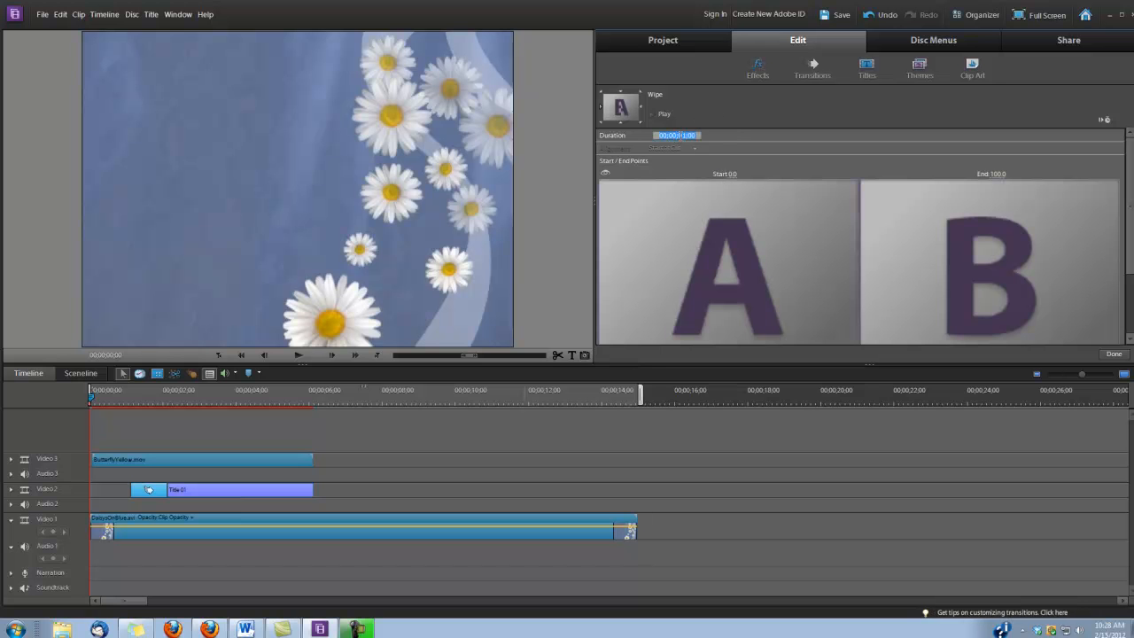